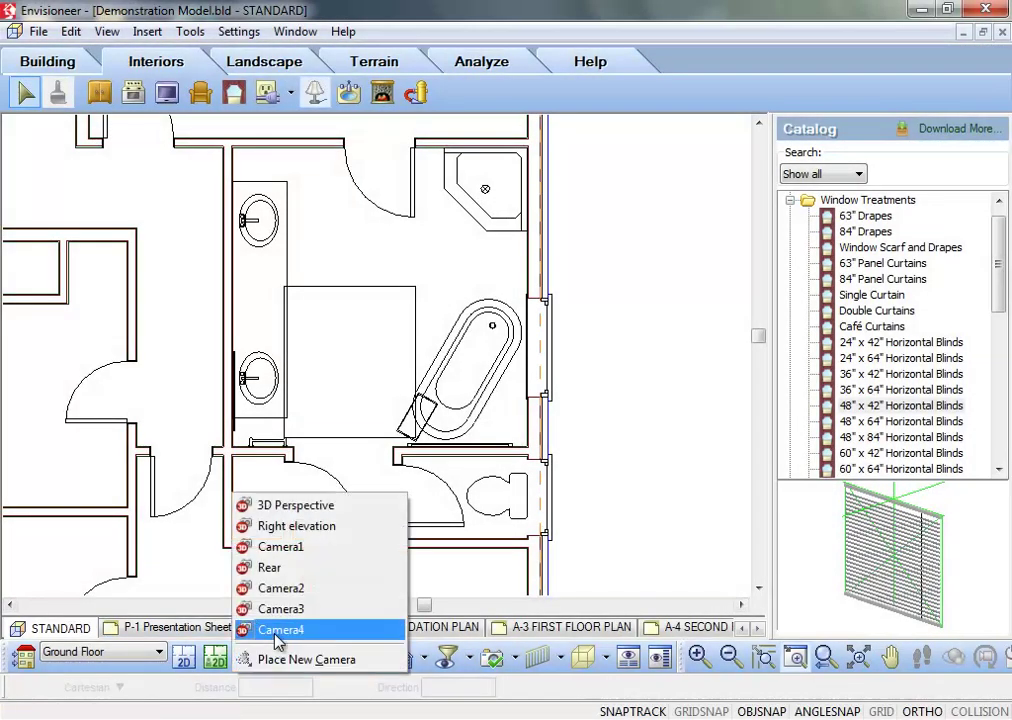
# Step: Switch the model to the saved Camera4 3D view of the bathroom
pyautogui.click(283, 629)
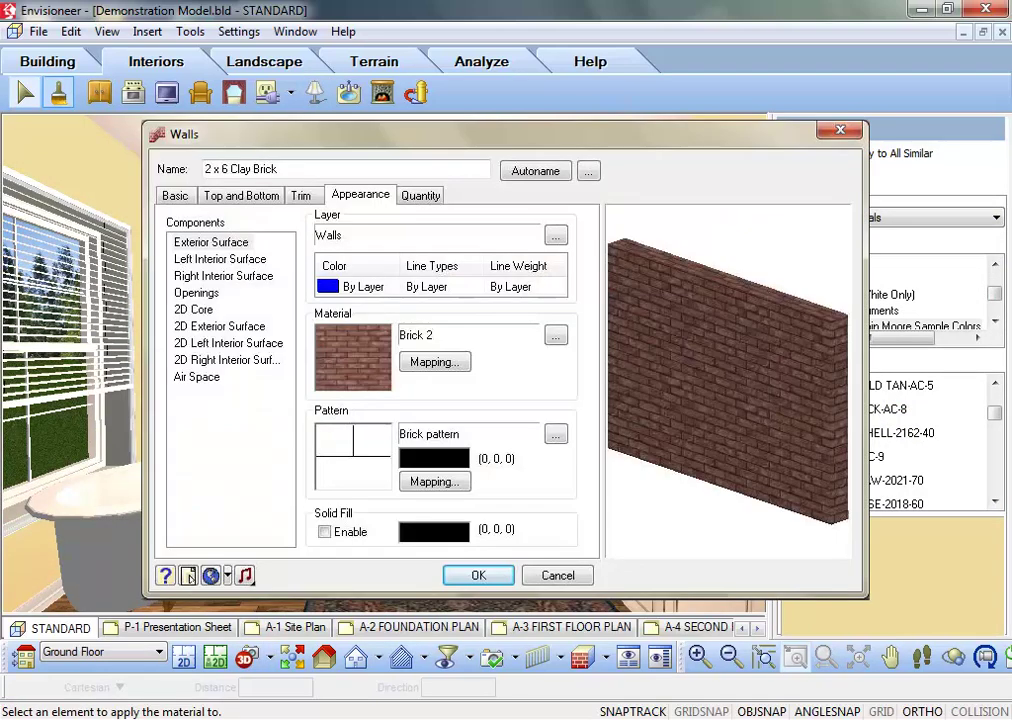
# Step: Check the wall's quantity details, then view the P-1, A-1 and A-2 sheets
pyautogui.click(419, 195)
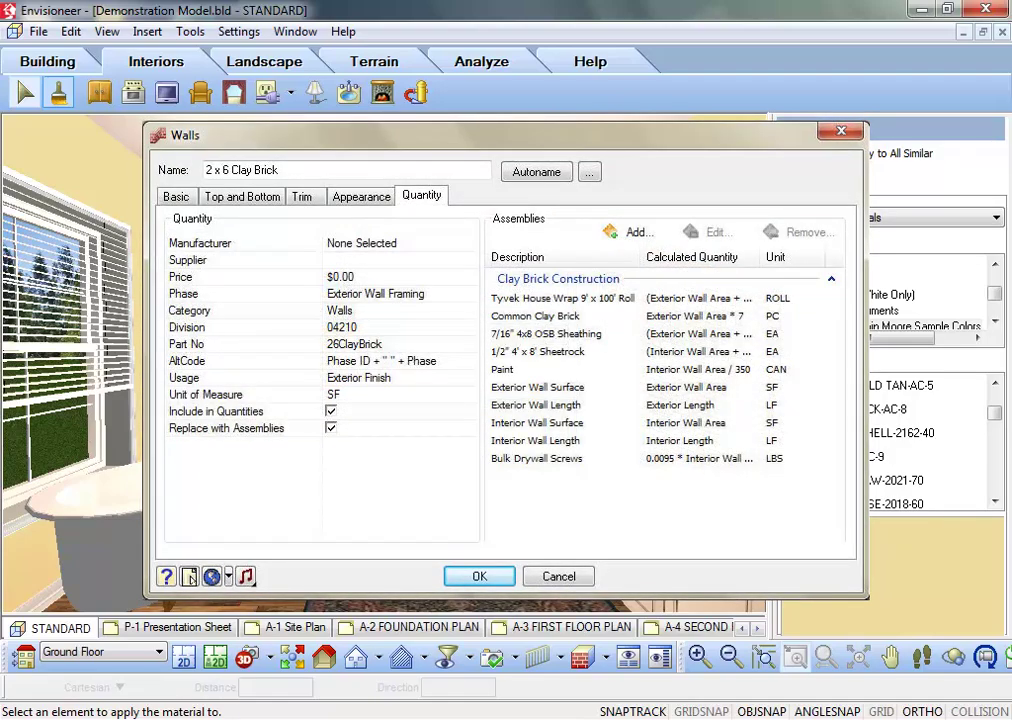
pyautogui.click(175, 629)
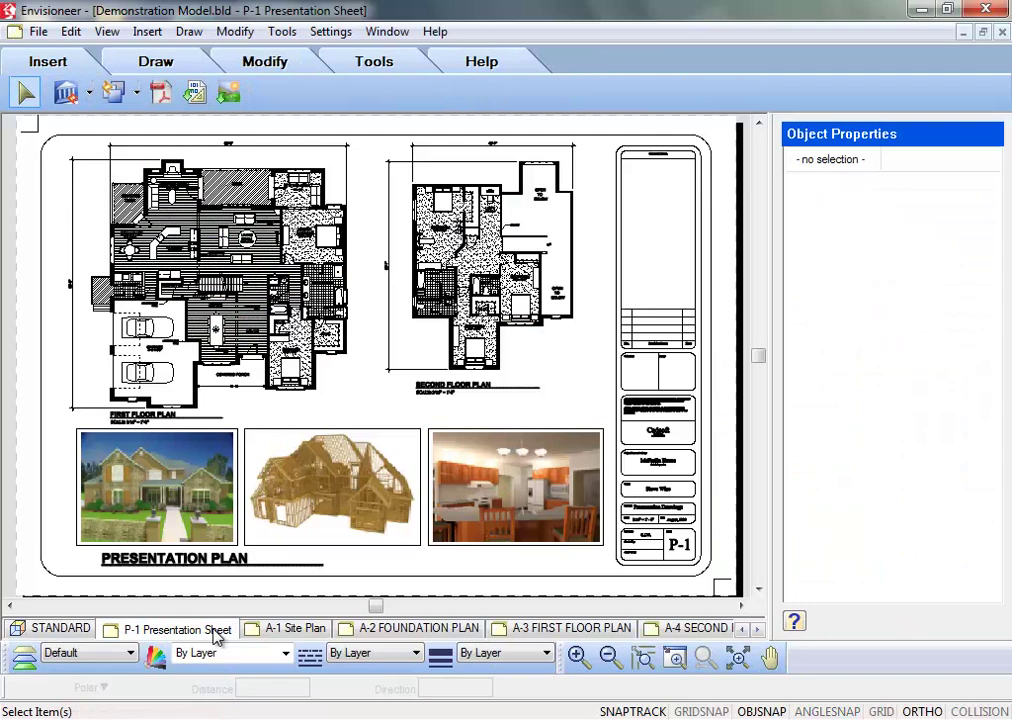
pyautogui.click(294, 628)
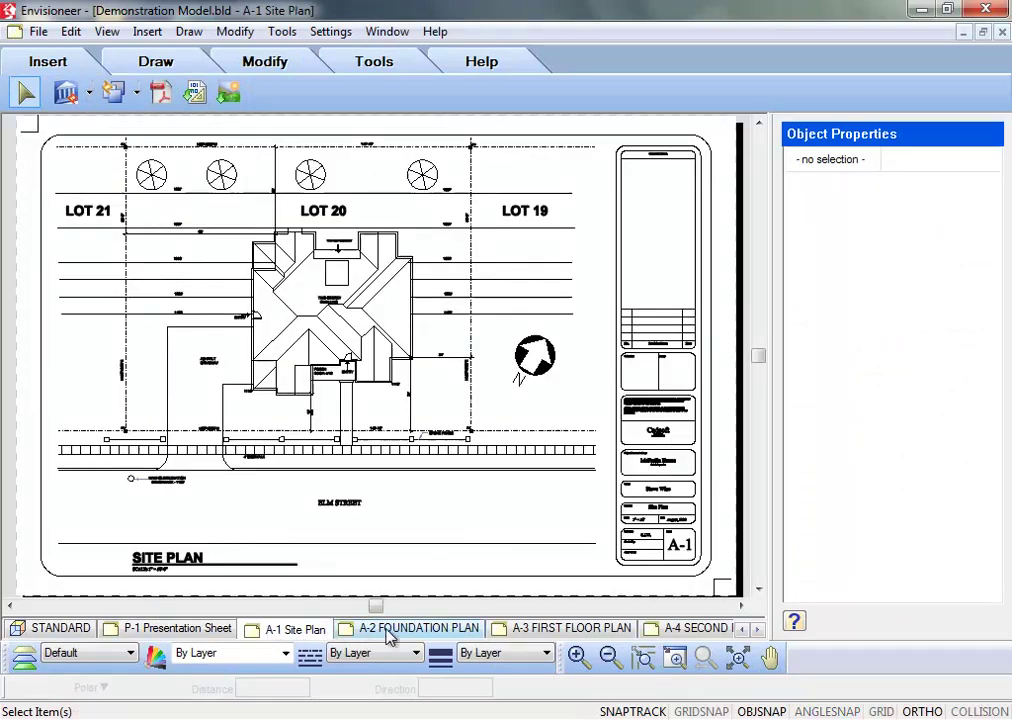
pyautogui.click(570, 628)
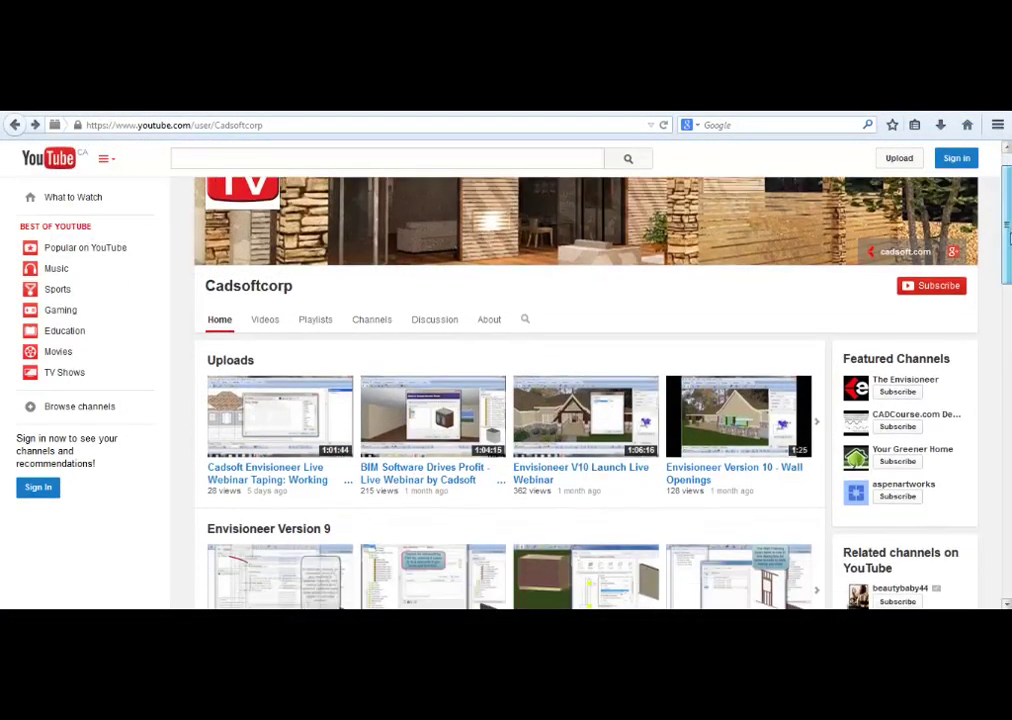
# Step: Scroll the channel page past Tool Tip and Popular uploads to the Envisioneer playlists
pyautogui.scroll(-3)
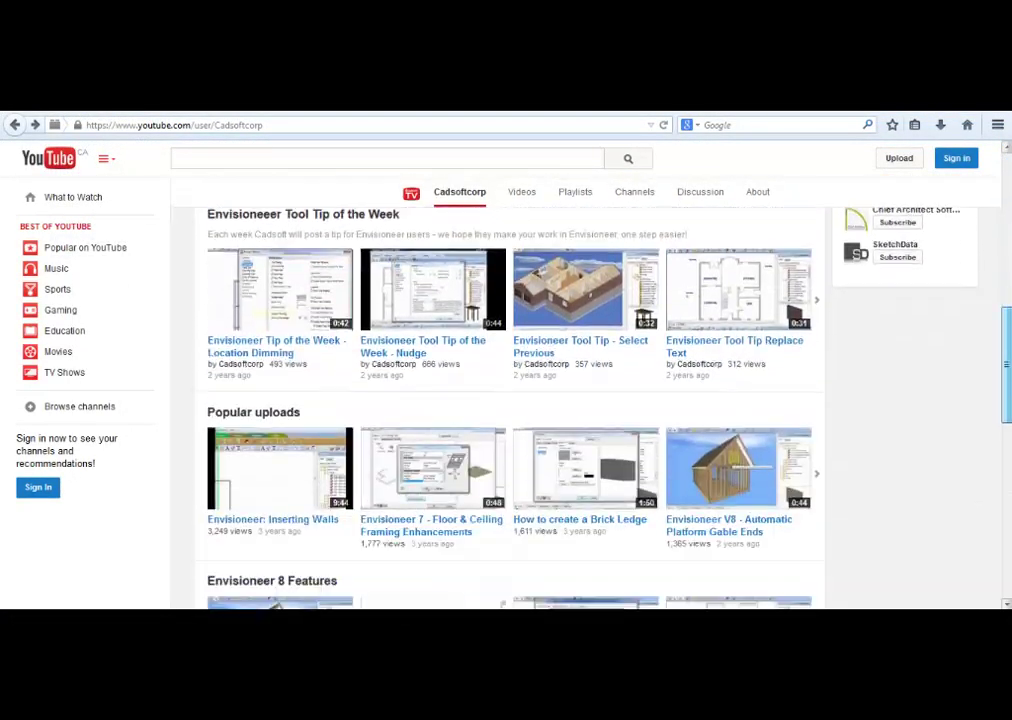
pyautogui.scroll(-3)
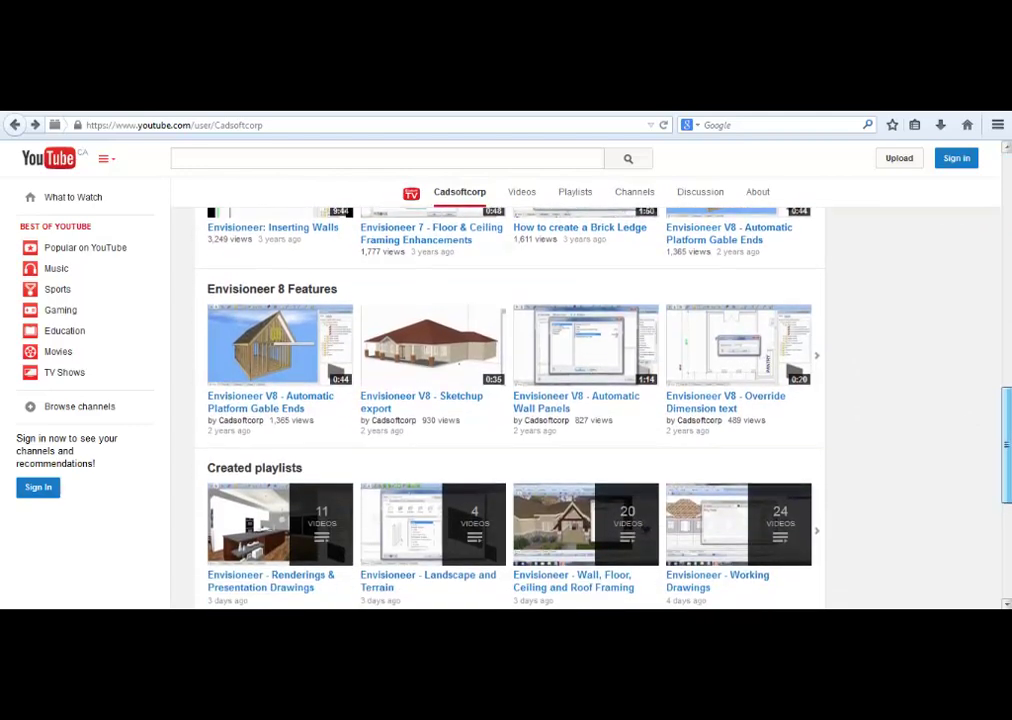